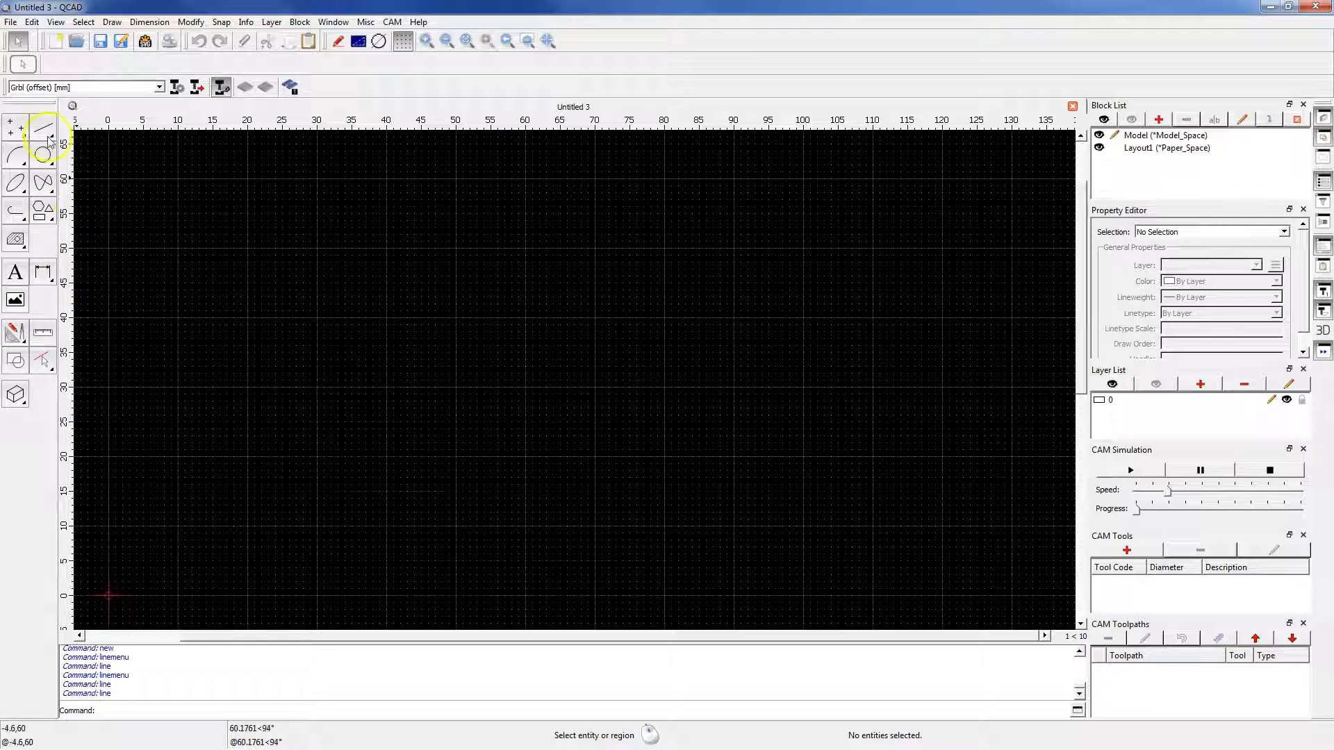
Step: Activate the two-point line tool so the blank drawing awaits a first point
{"action": "left_click", "coordinate": [43, 140]}
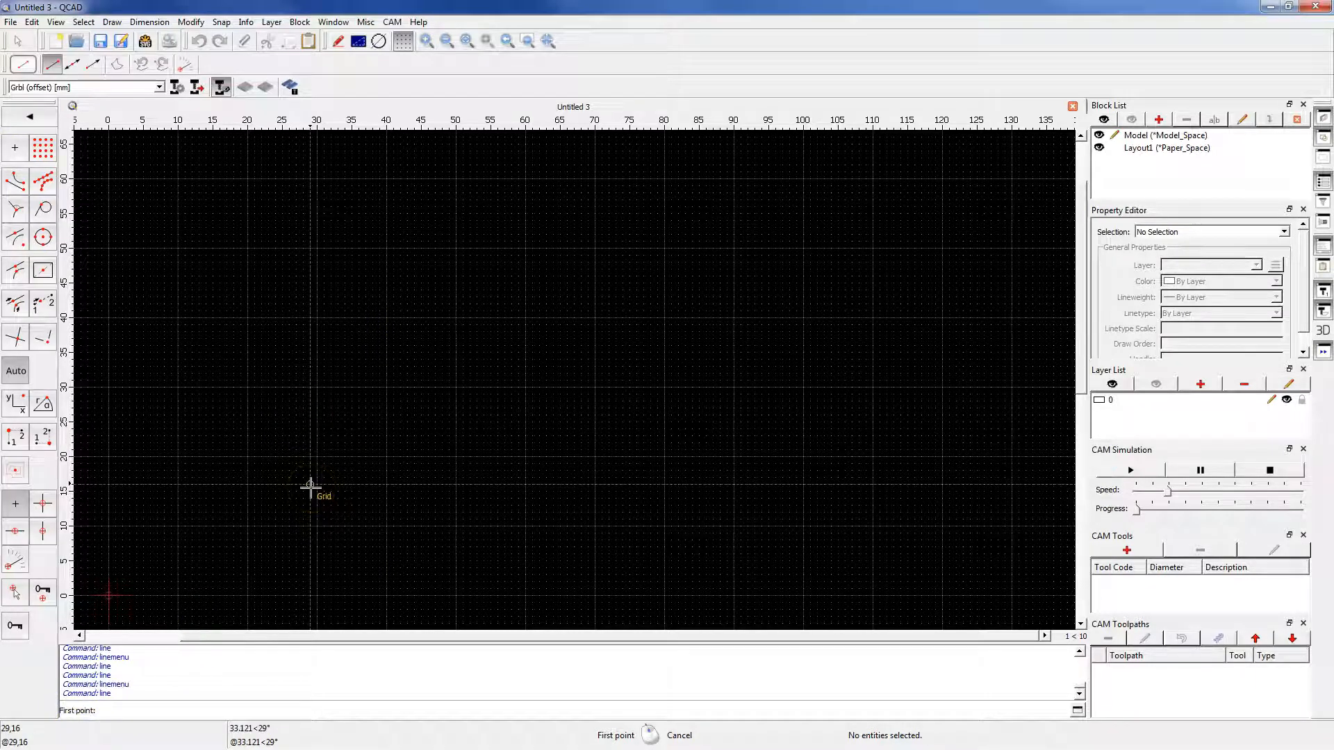
{"action": "mouse_move", "coordinate": [300, 285]}
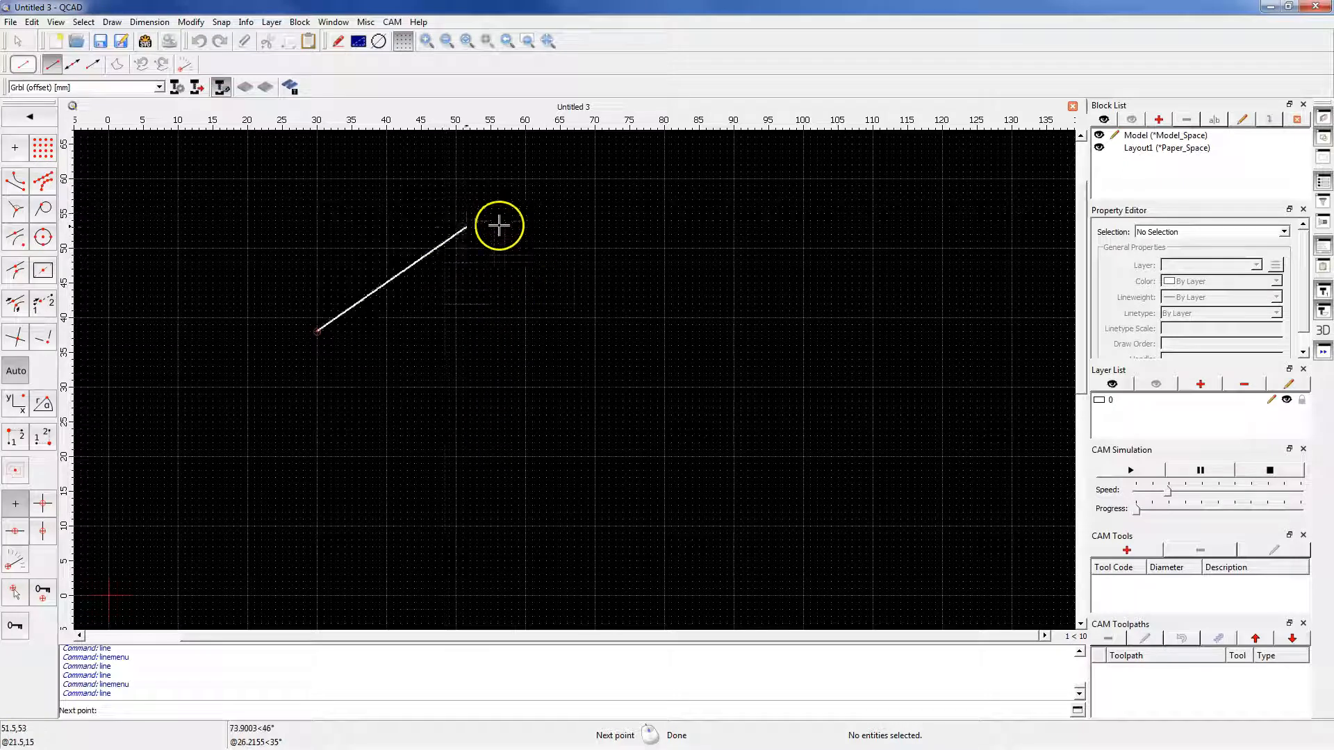
{"action": "mouse_move", "coordinate": [490, 273]}
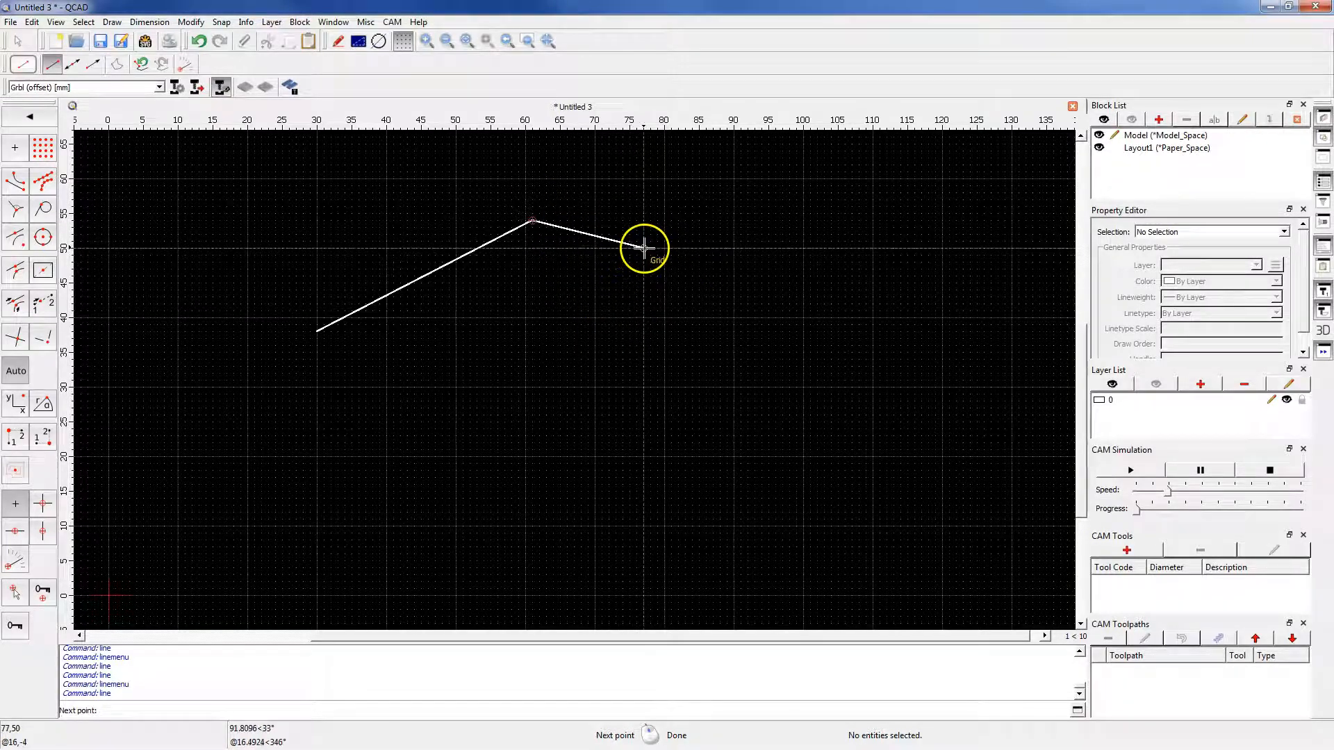
{"action": "mouse_move", "coordinate": [698, 242]}
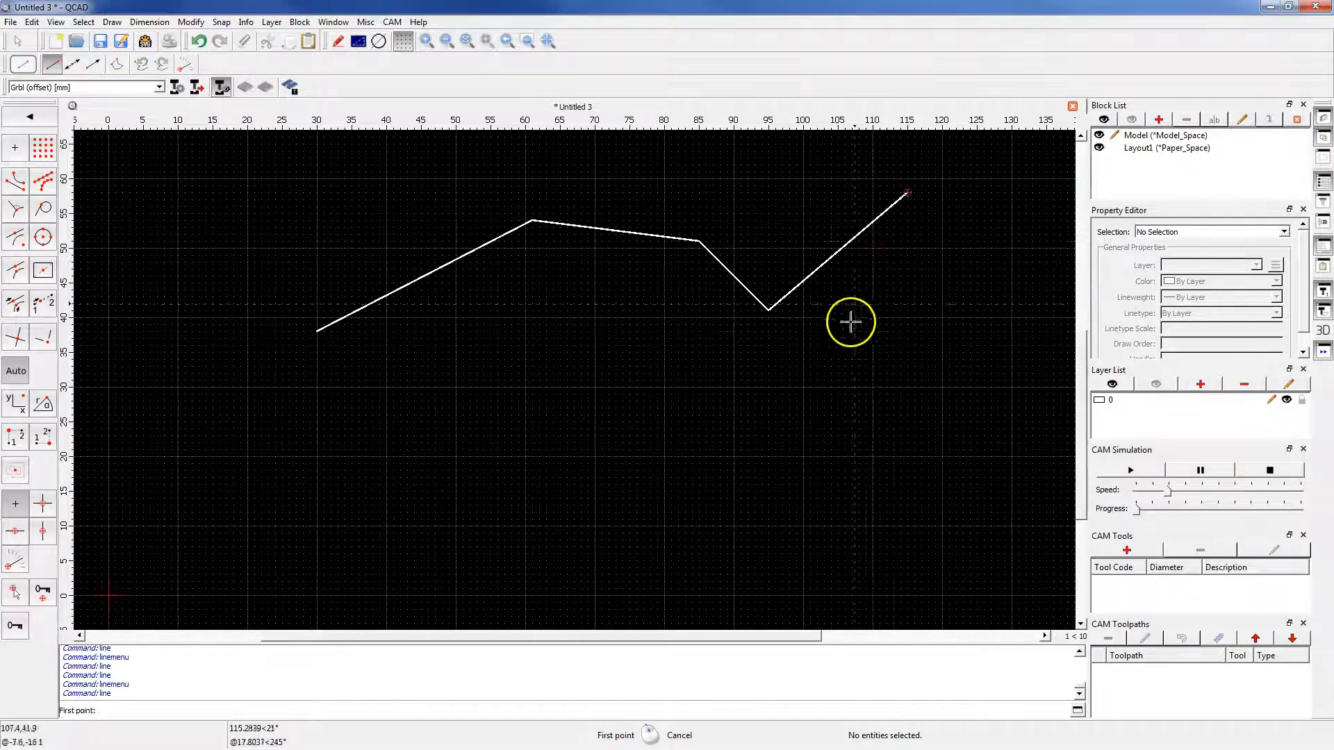
{"action": "mouse_move", "coordinate": [596, 363]}
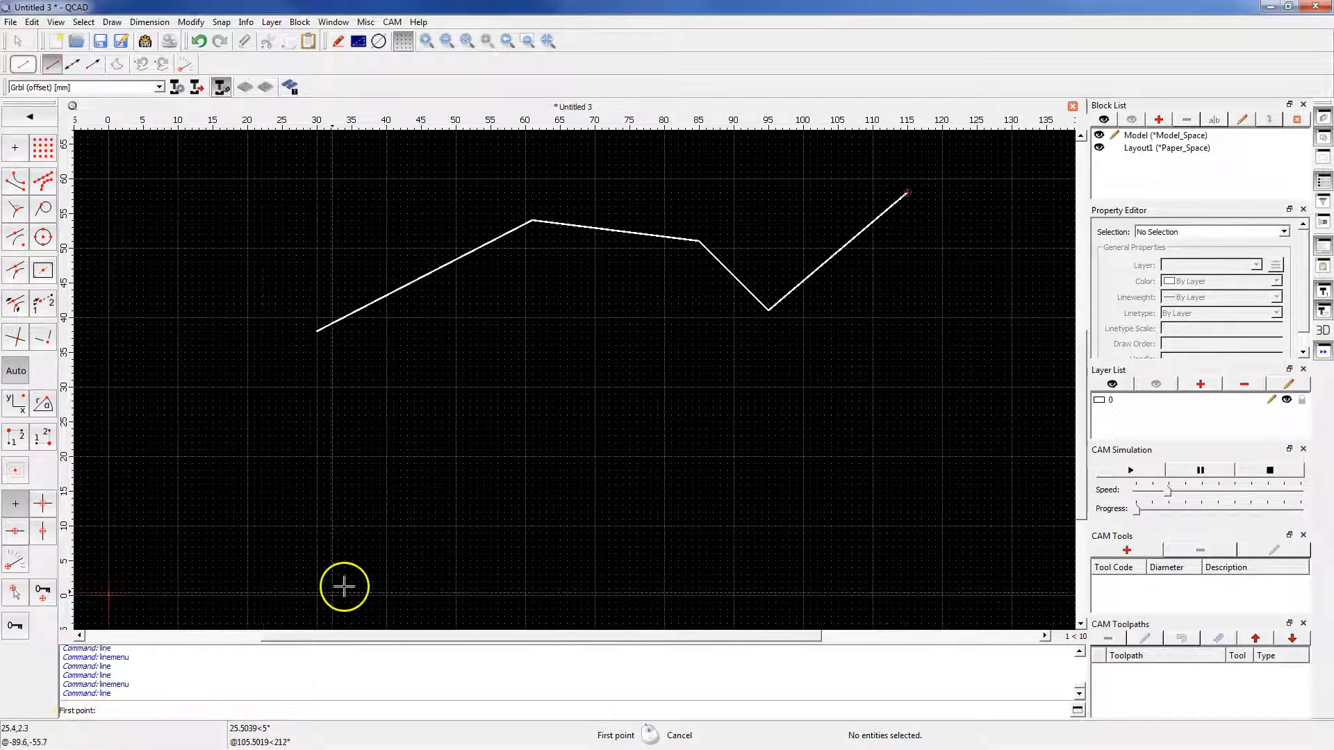
{"action": "mouse_move", "coordinate": [416, 429]}
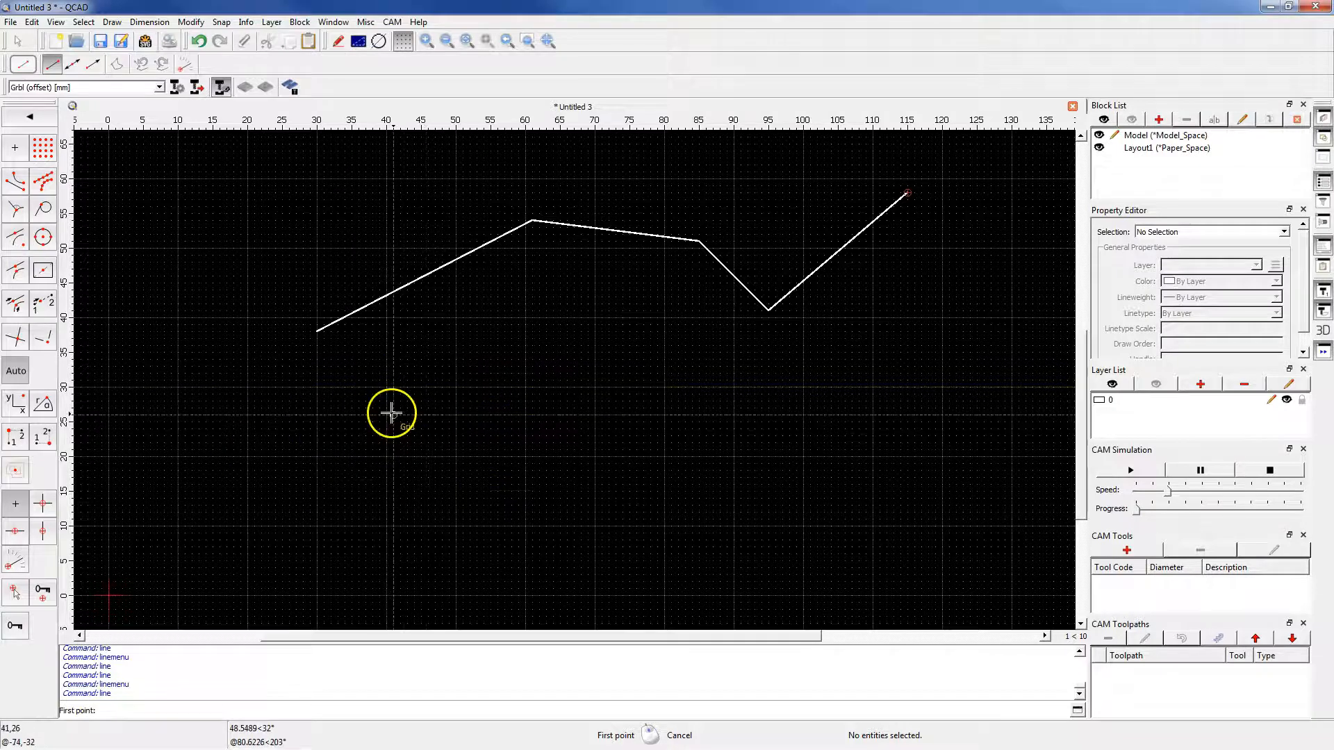
{"action": "mouse_move", "coordinate": [385, 391]}
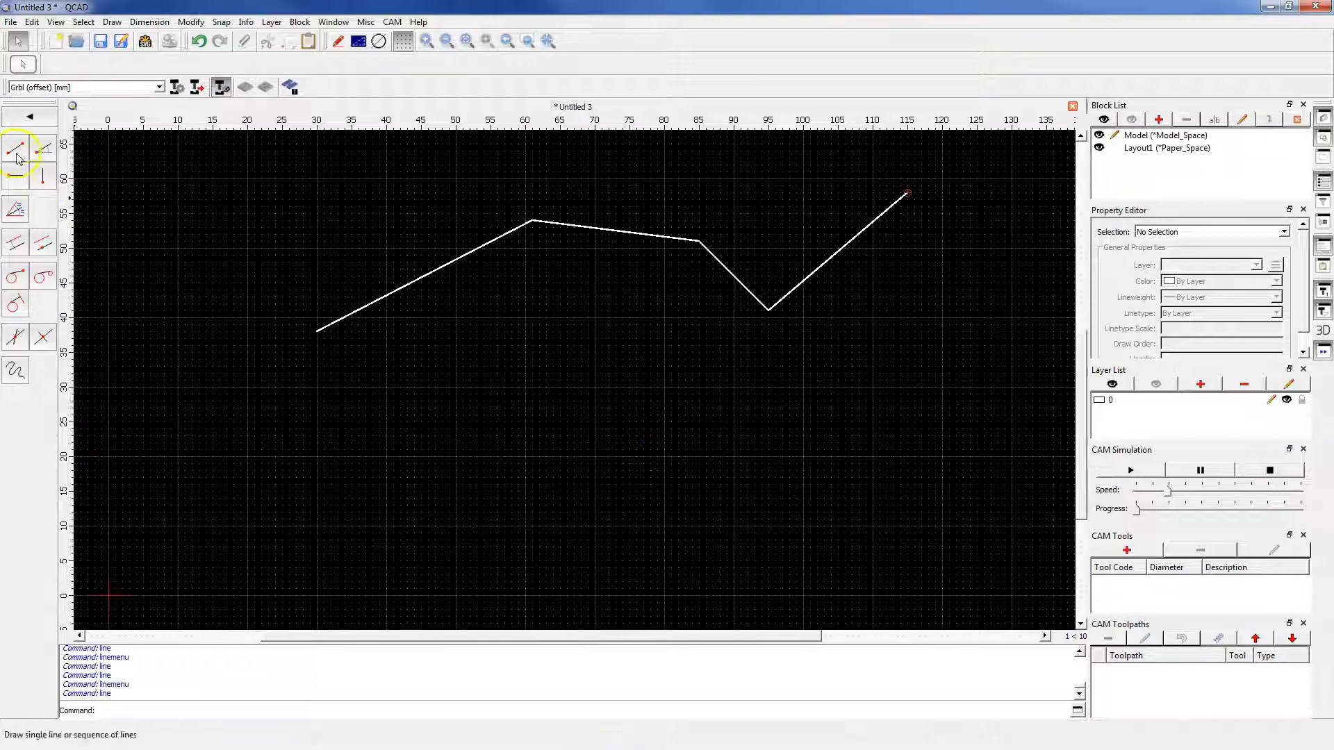
Step: Start a line at typed origin 0,0 and begin entering the next point as 100,..
{"action": "left_click", "coordinate": [16, 151]}
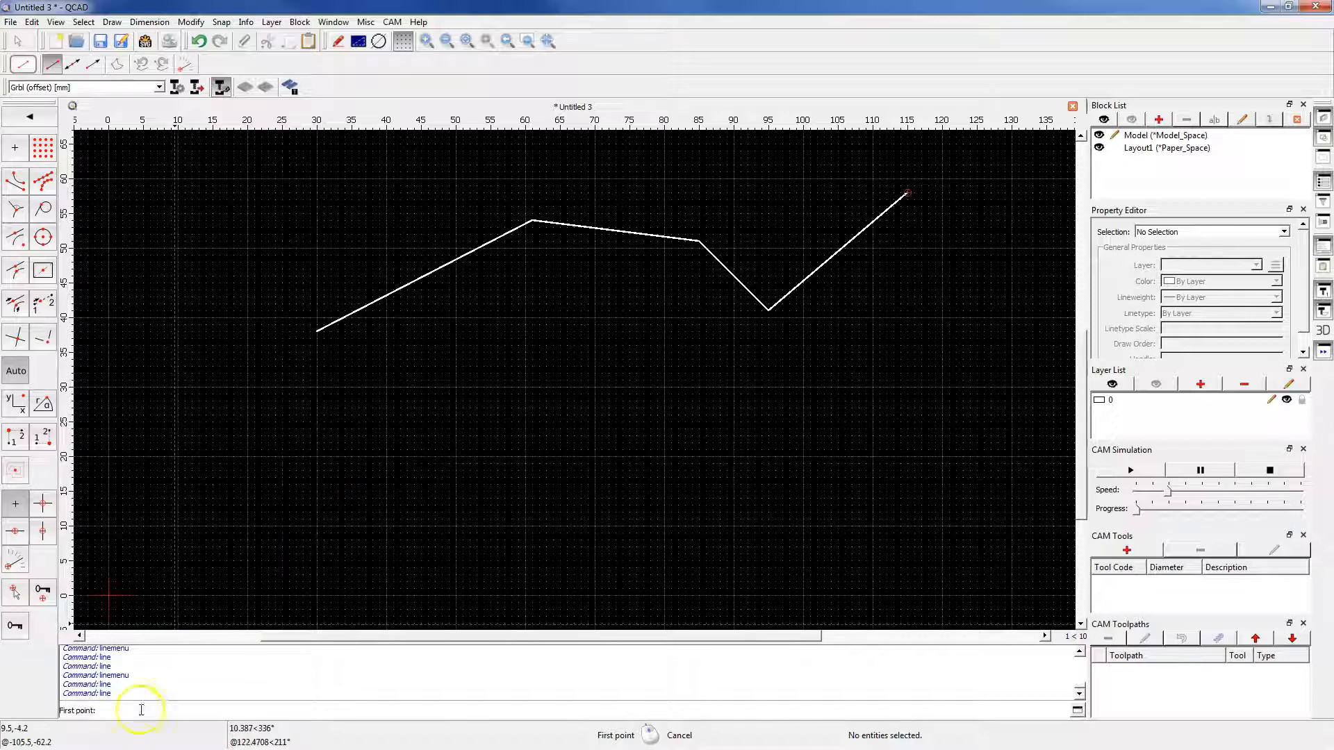
{"action": "type", "text": "0,0"}
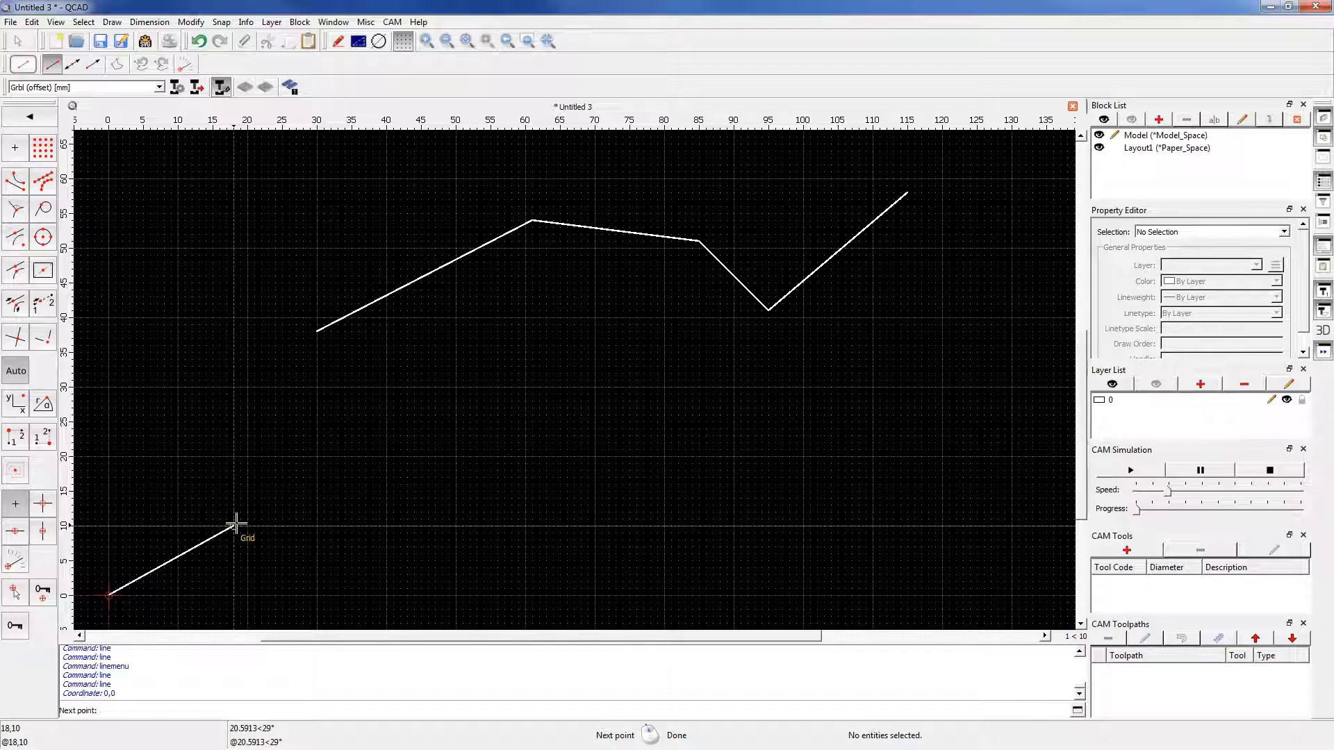
{"action": "mouse_move", "coordinate": [236, 522]}
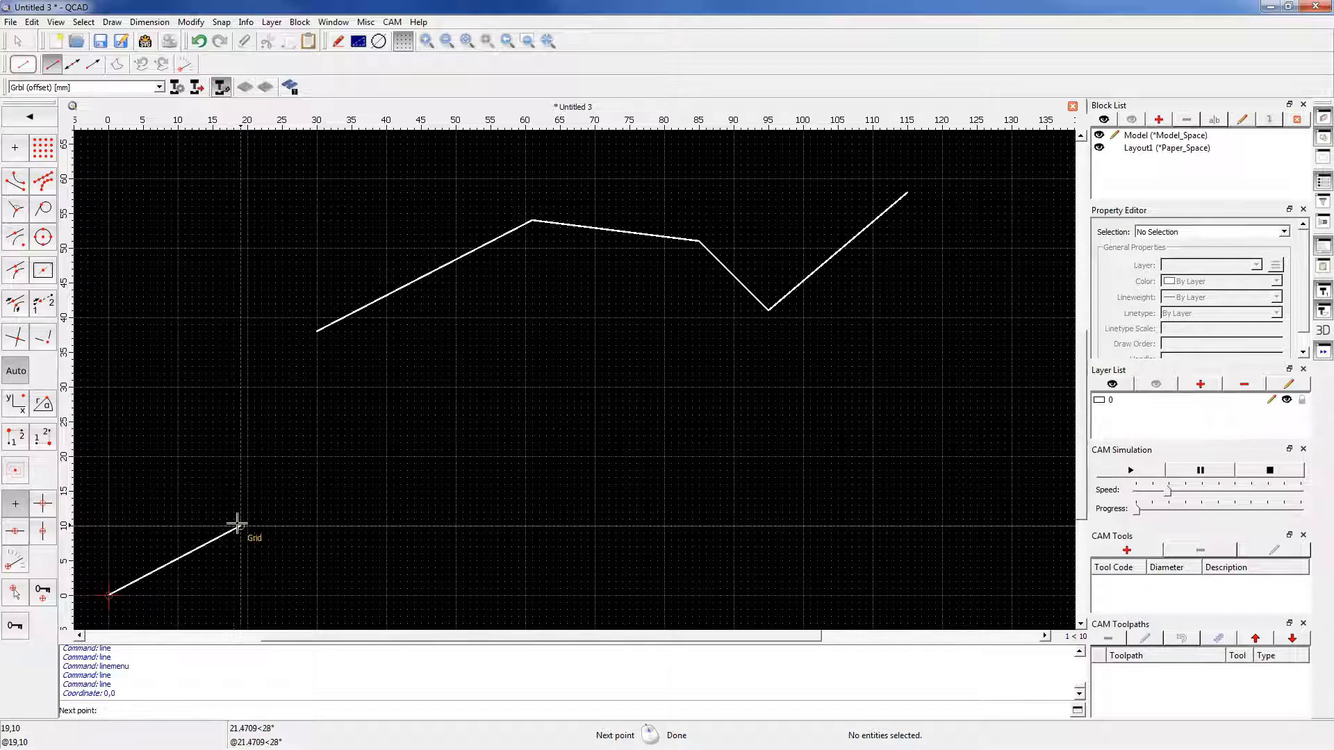
{"action": "type", "text": "100,"}
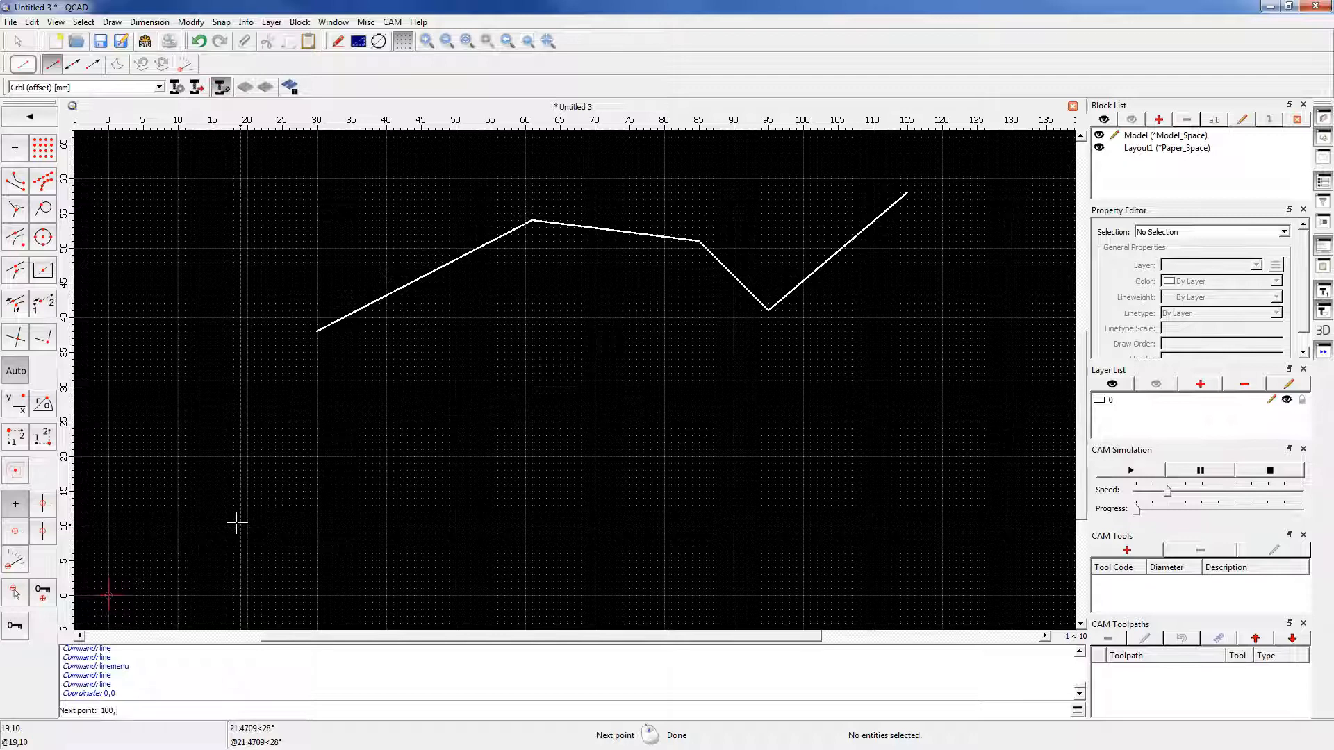